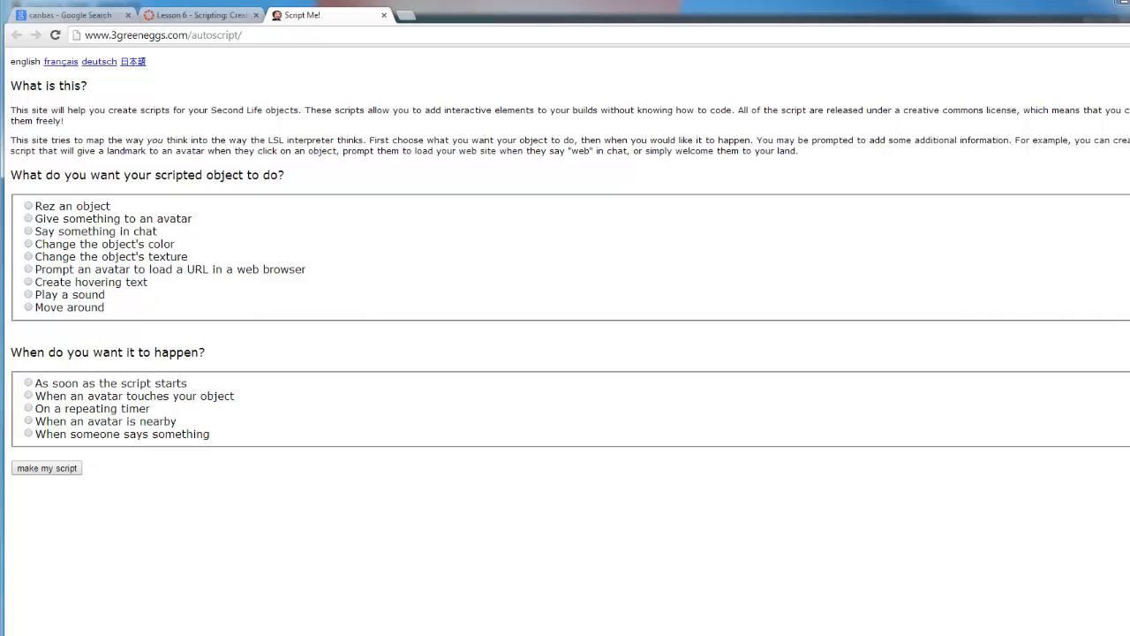
{"action": "mouse_move", "coordinate": [39, 540]}
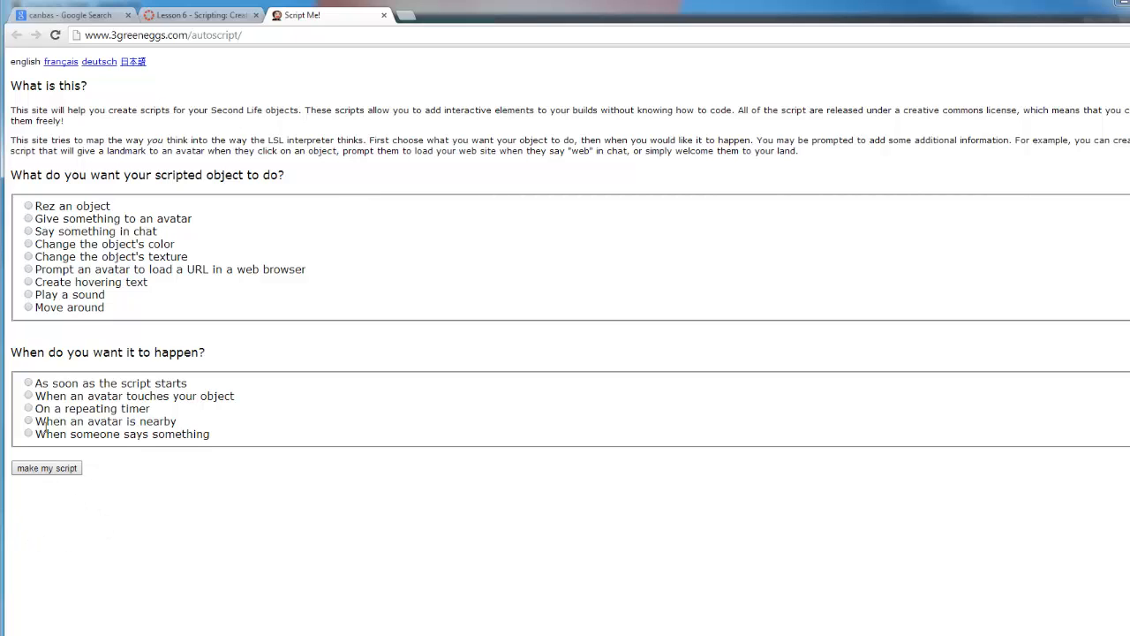
Choose 'Give something to an avatar', a notecard, and the touch trigger, then generate the script.
{"action": "left_click", "coordinate": [28, 218]}
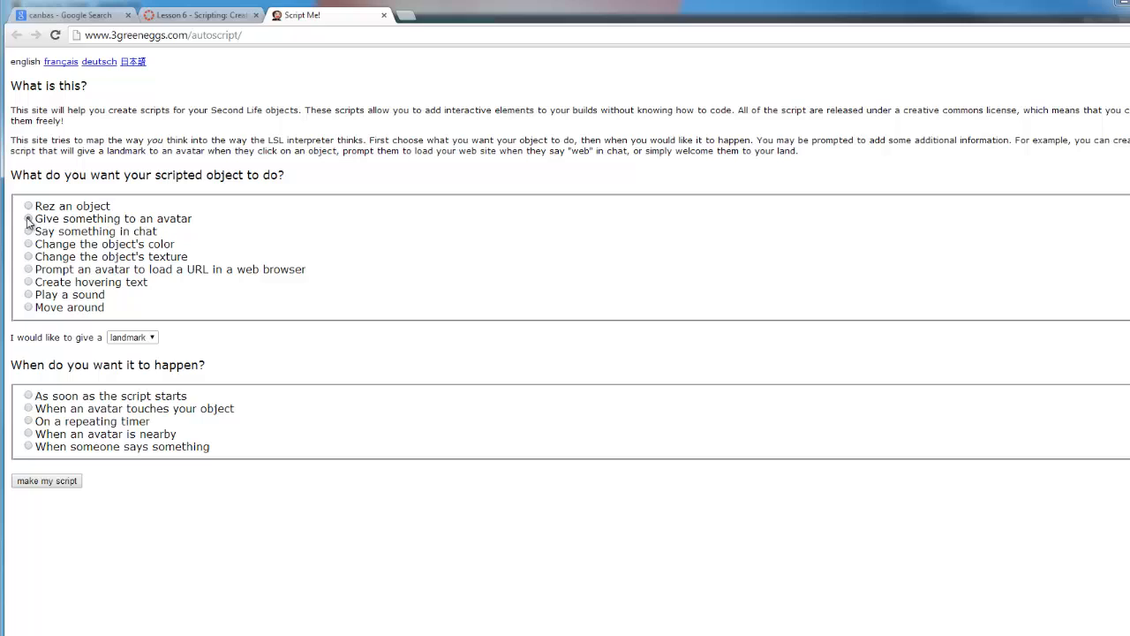
{"action": "left_click", "coordinate": [133, 338]}
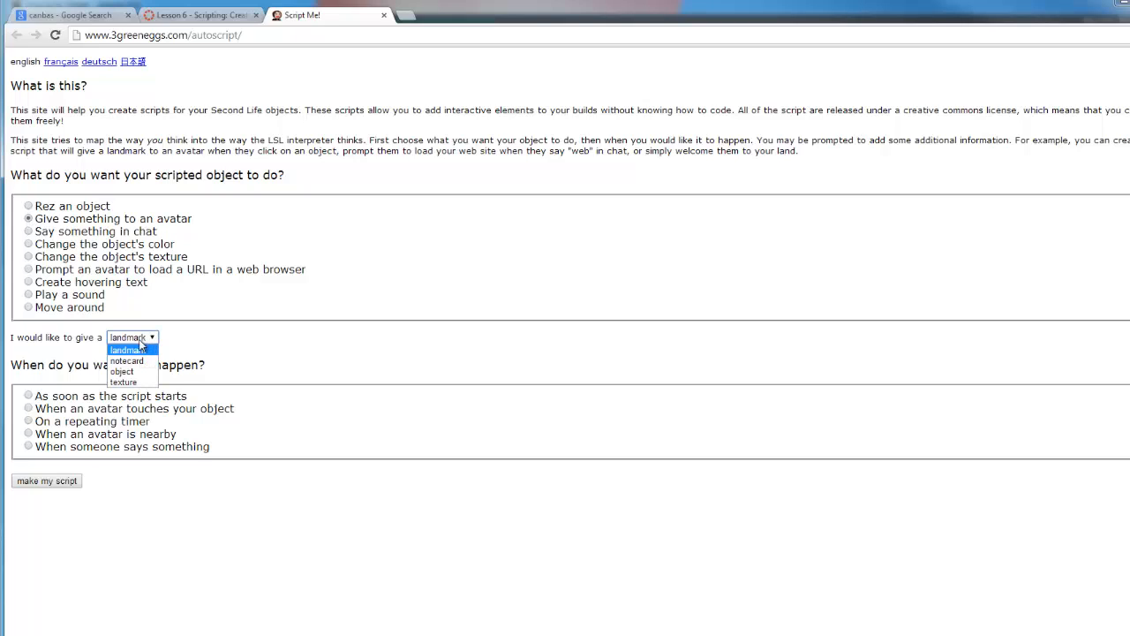
{"action": "left_click", "coordinate": [125, 360]}
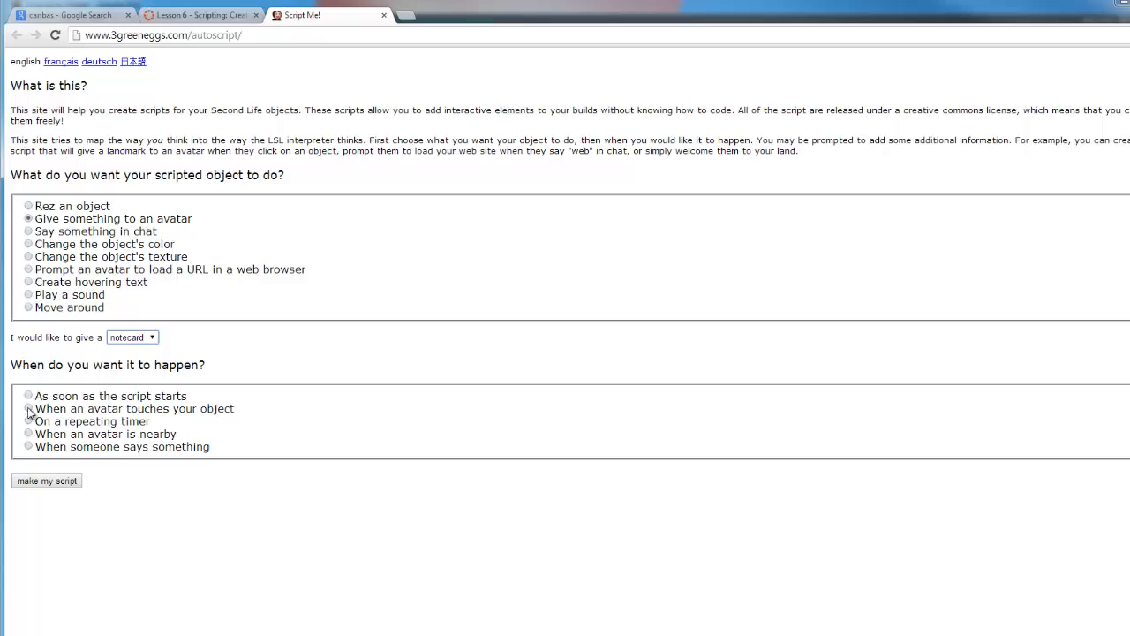
{"action": "left_click", "coordinate": [28, 408]}
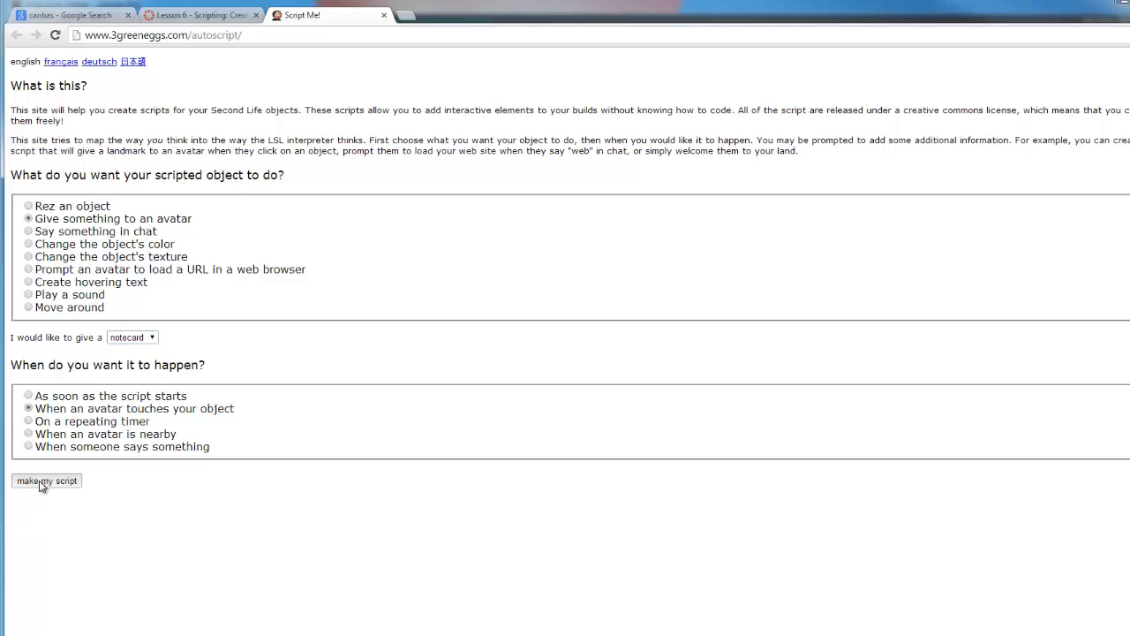
{"action": "left_click", "coordinate": [46, 480]}
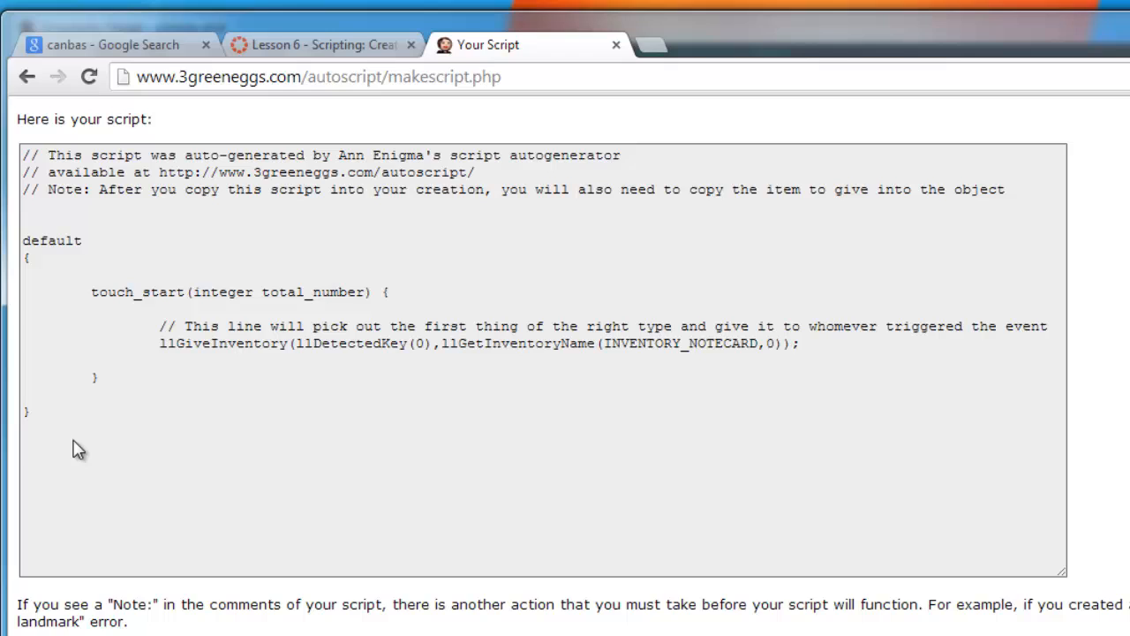
{"action": "mouse_move", "coordinate": [75, 431]}
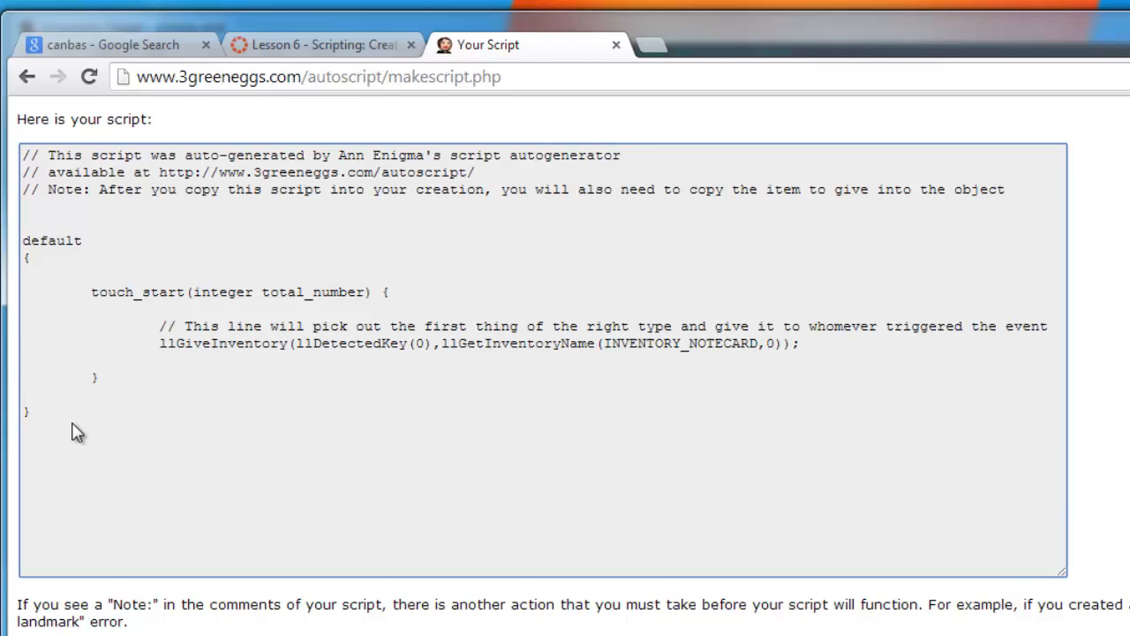
Select all of the generated notecard-giver script and copy it.
{"action": "key", "text": "ctrl+a"}
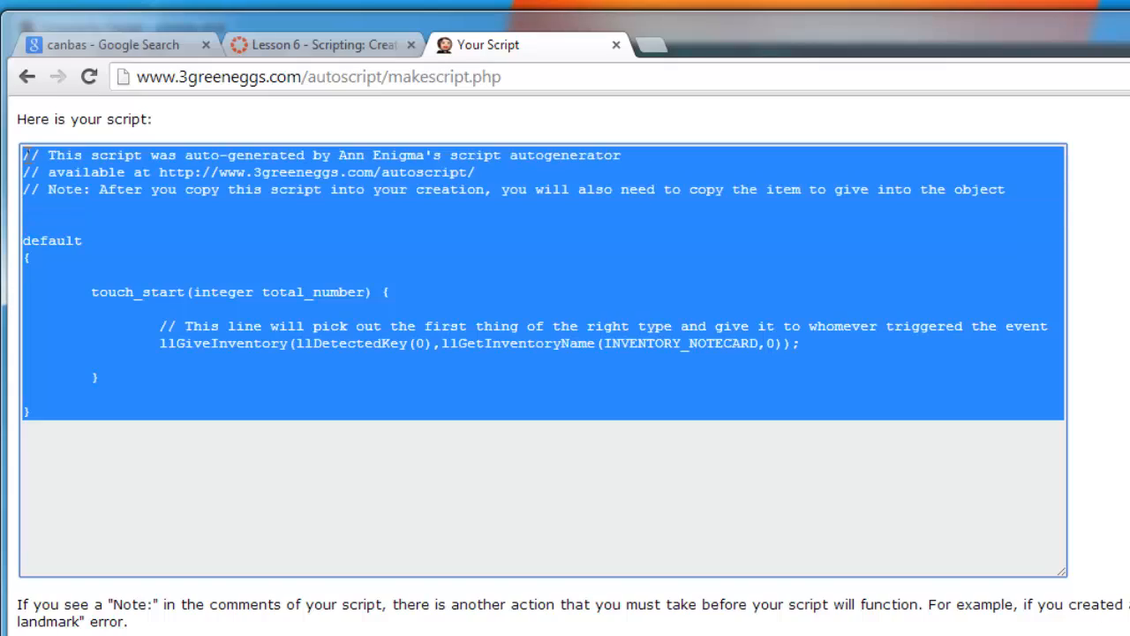
{"action": "right_click", "coordinate": [353, 283]}
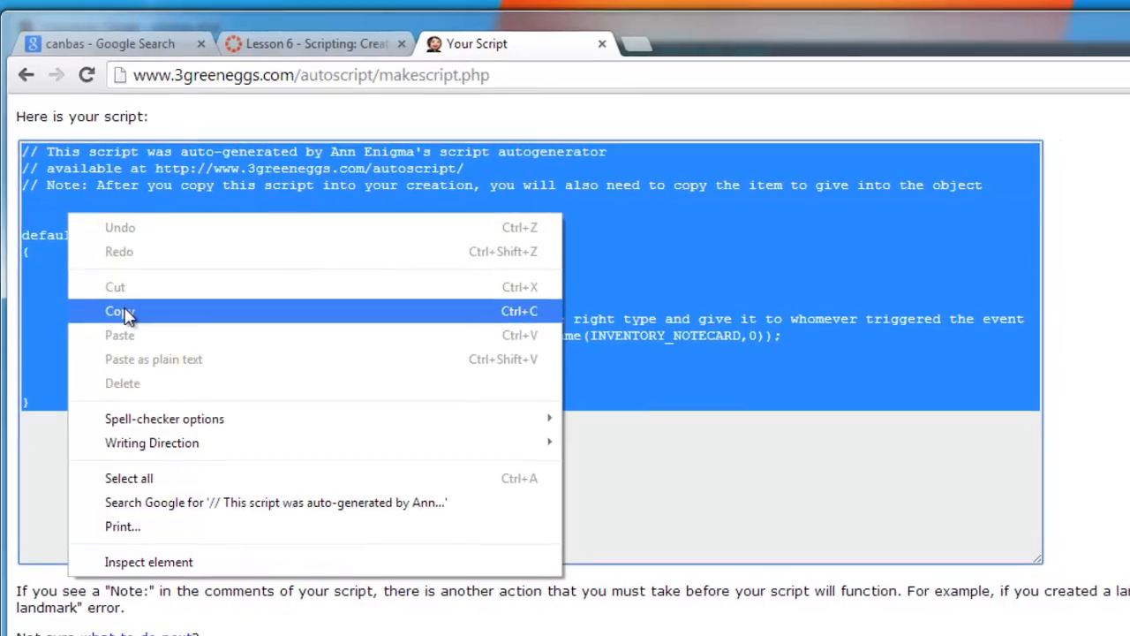
{"action": "left_click", "coordinate": [119, 311]}
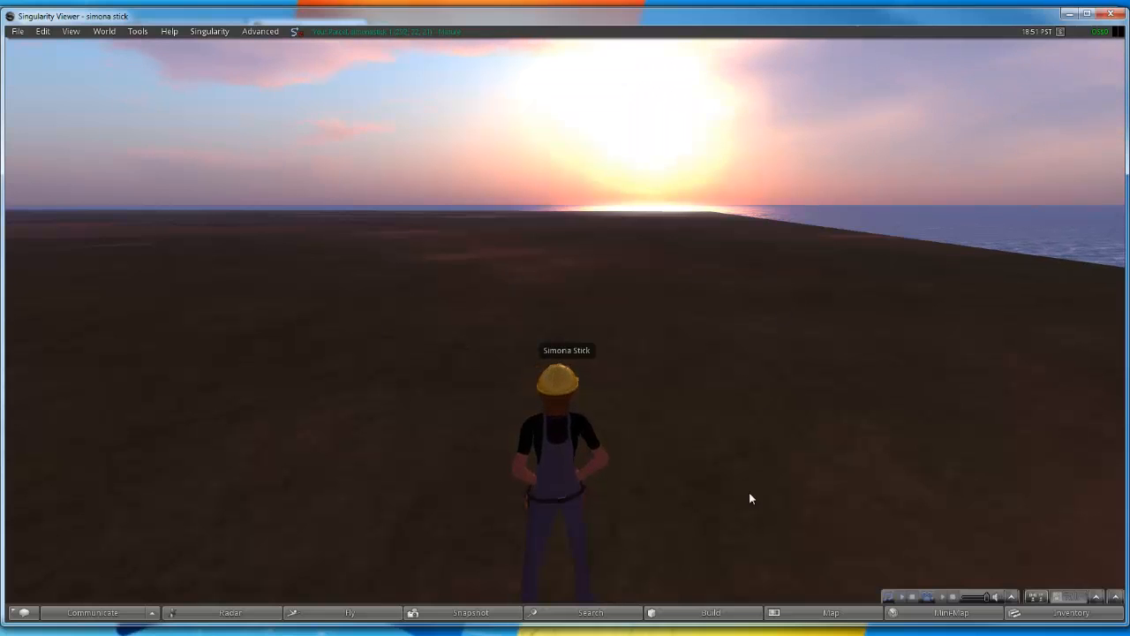
Open the inventory from the bottom toolbar to reach the Scripts folder.
{"action": "left_click", "coordinate": [710, 612]}
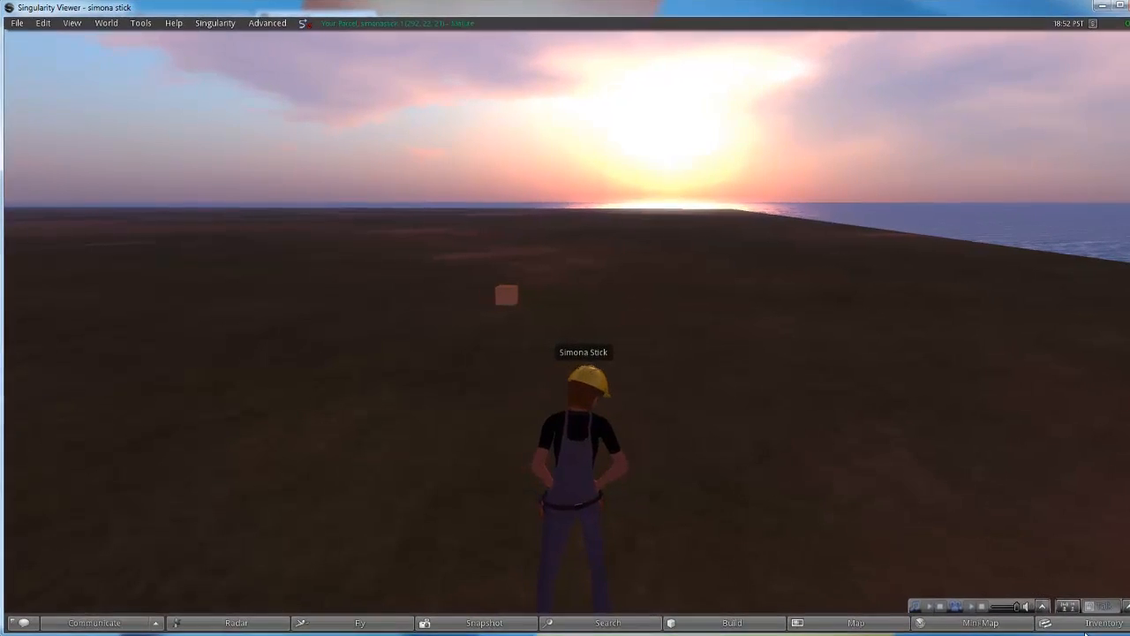
{"action": "left_click", "coordinate": [1103, 623]}
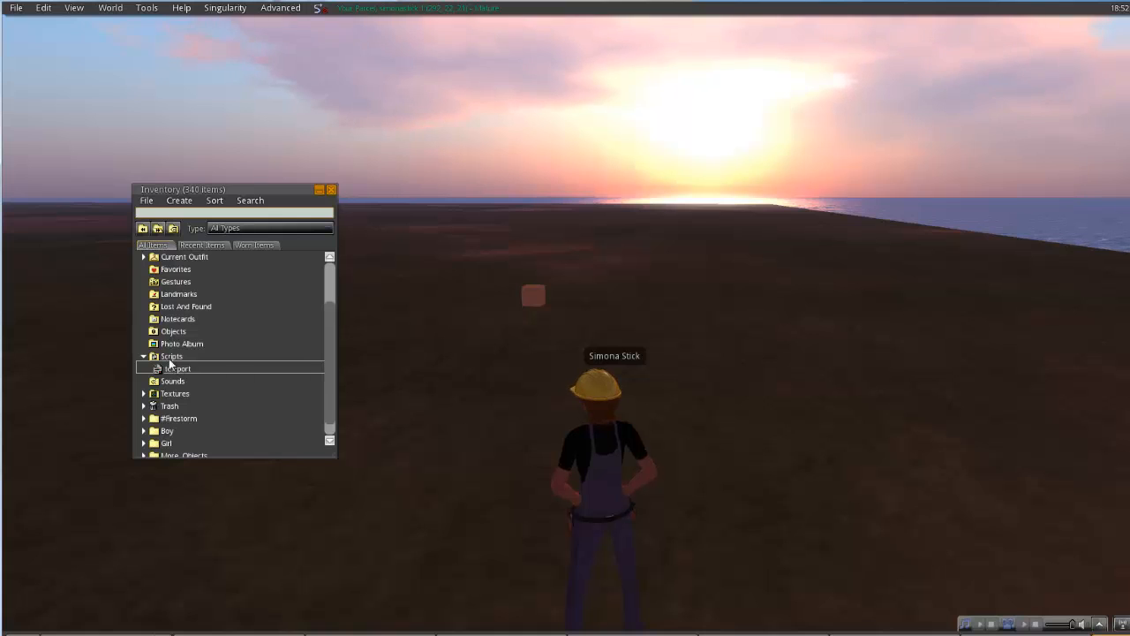
Create a new script named 'notecard giver' in the Scripts folder.
{"action": "right_click", "coordinate": [171, 356]}
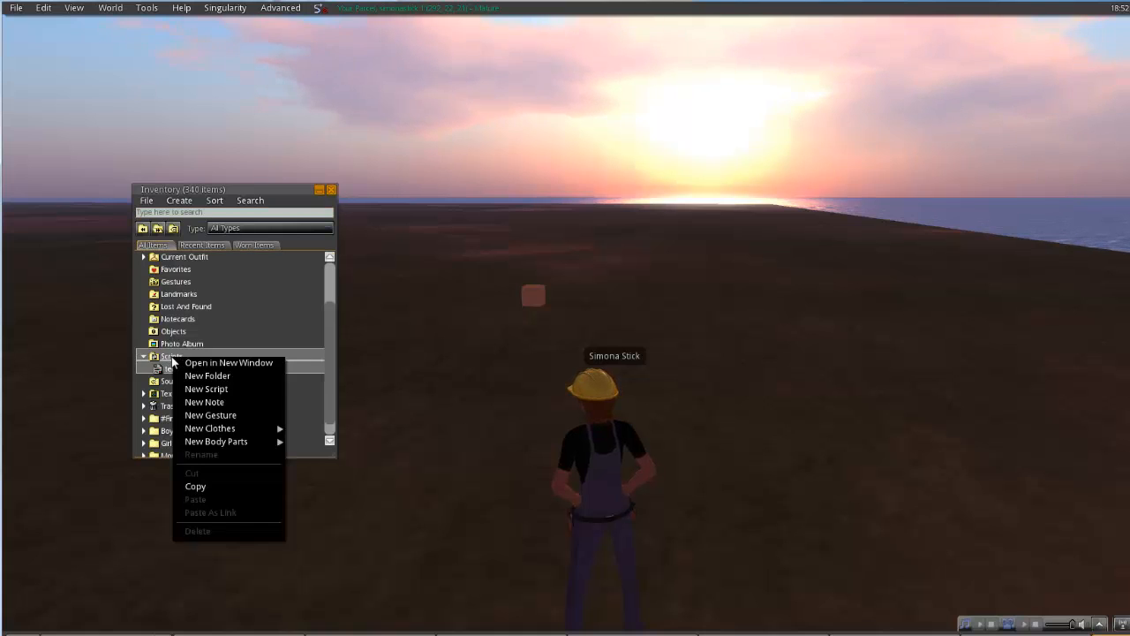
{"action": "left_click", "coordinate": [205, 389]}
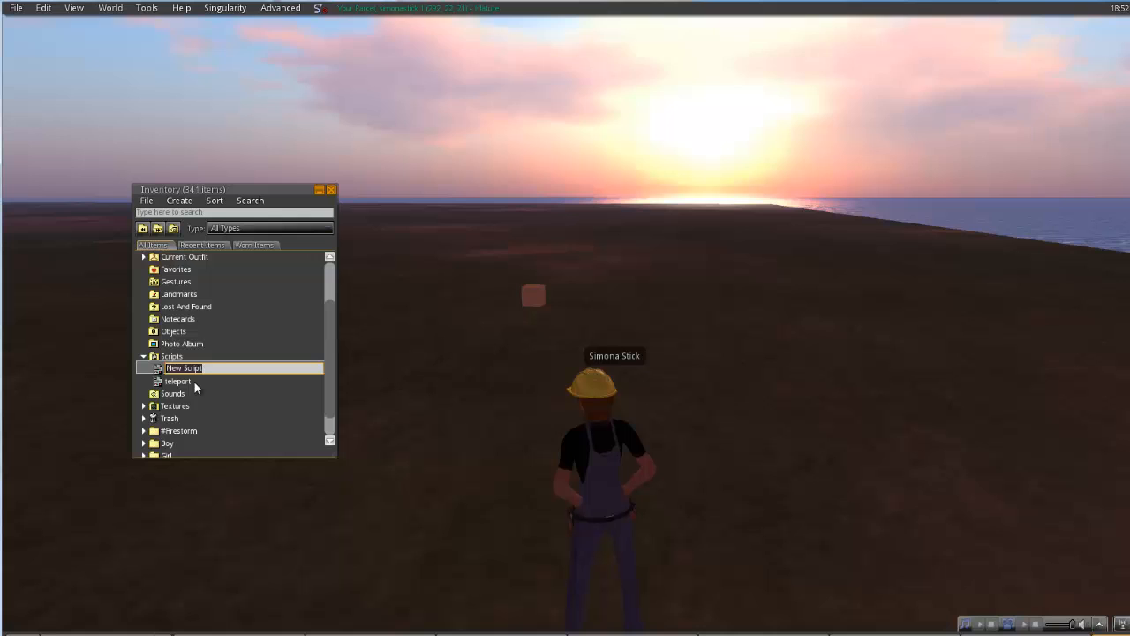
{"action": "type", "text": "nd"}
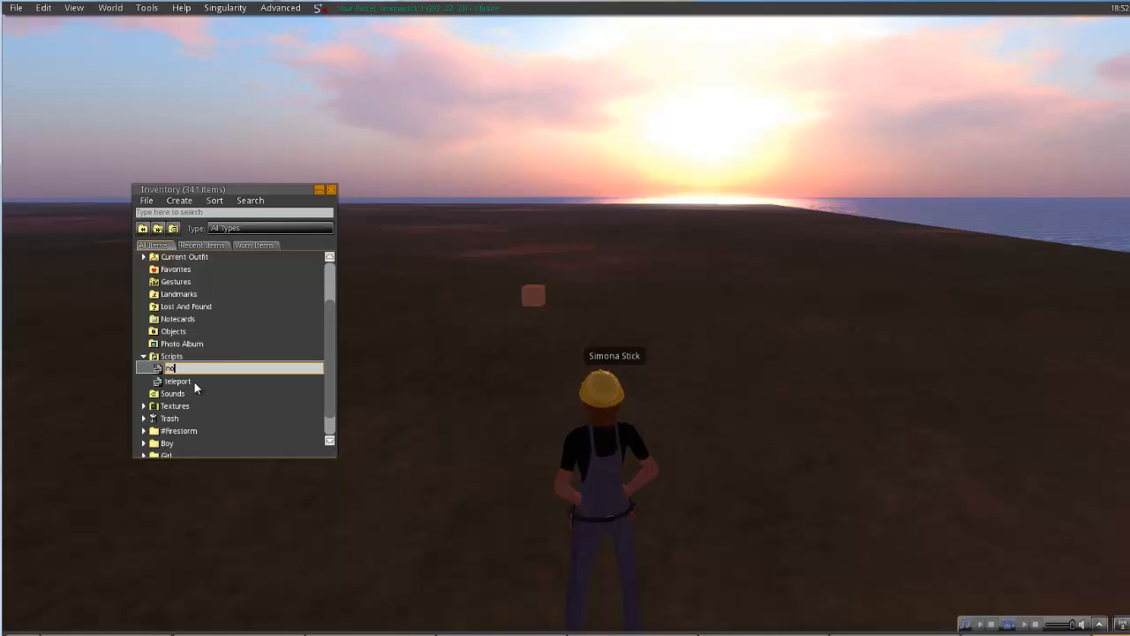
{"action": "type", "text": "notecard giver"}
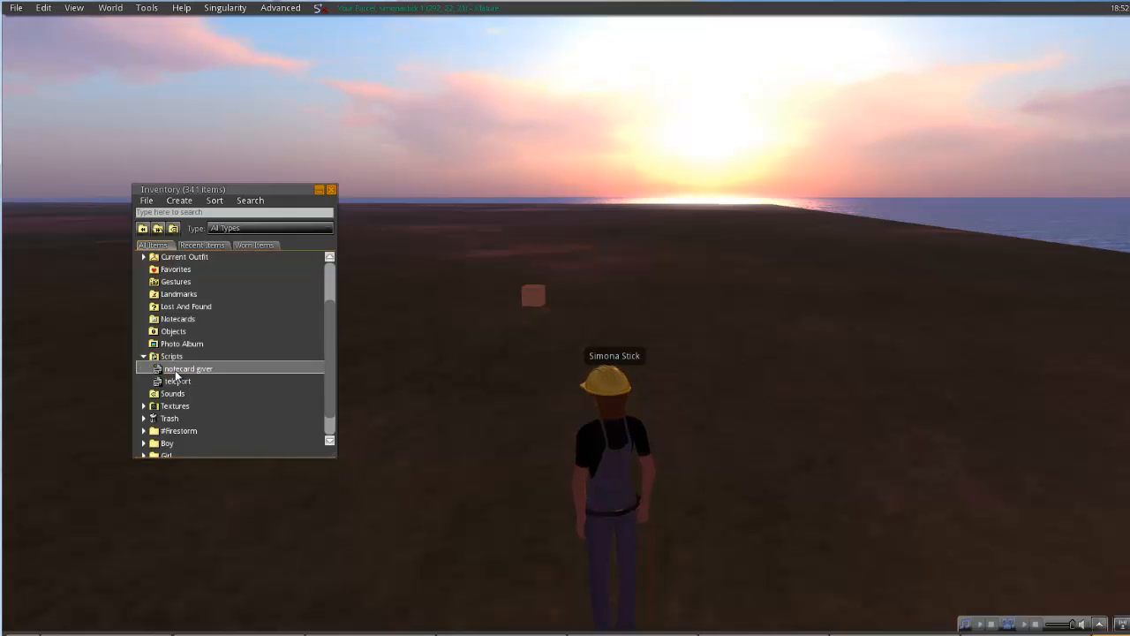
Paste the copied code into the notecard giver script, save it and close the editor.
{"action": "right_click", "coordinate": [187, 368]}
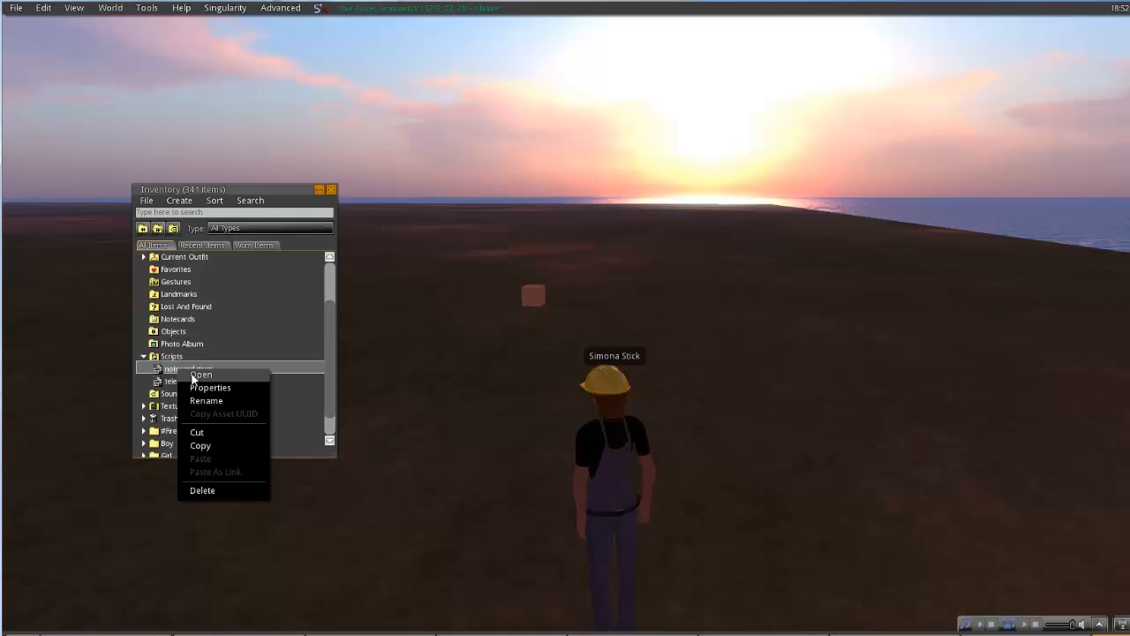
{"action": "left_click", "coordinate": [203, 375]}
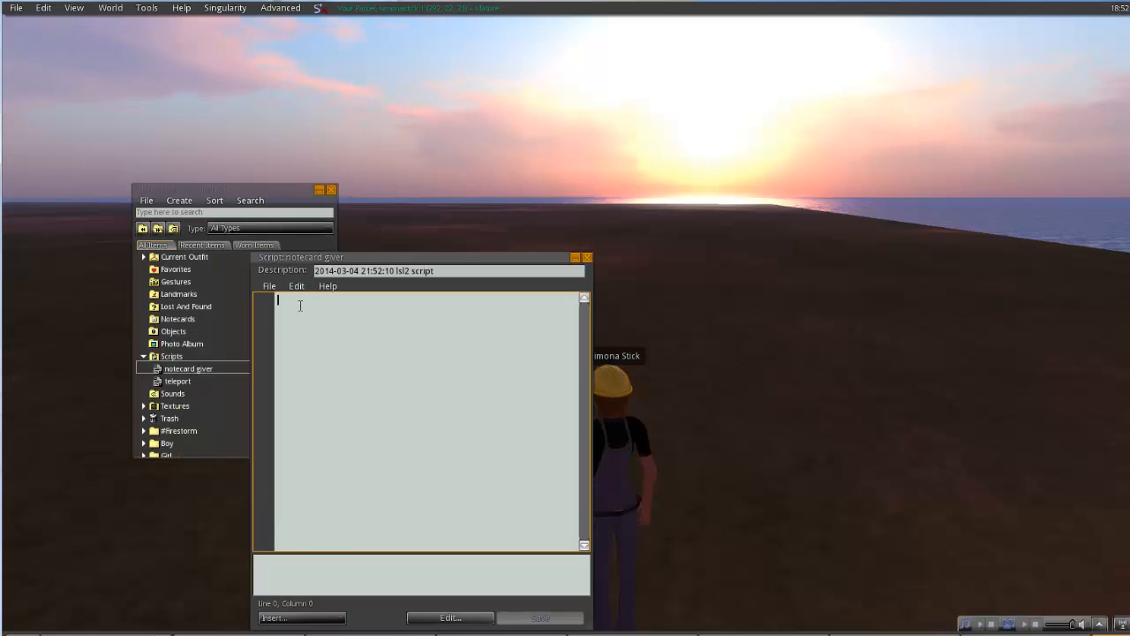
{"action": "right_click", "coordinate": [296, 305]}
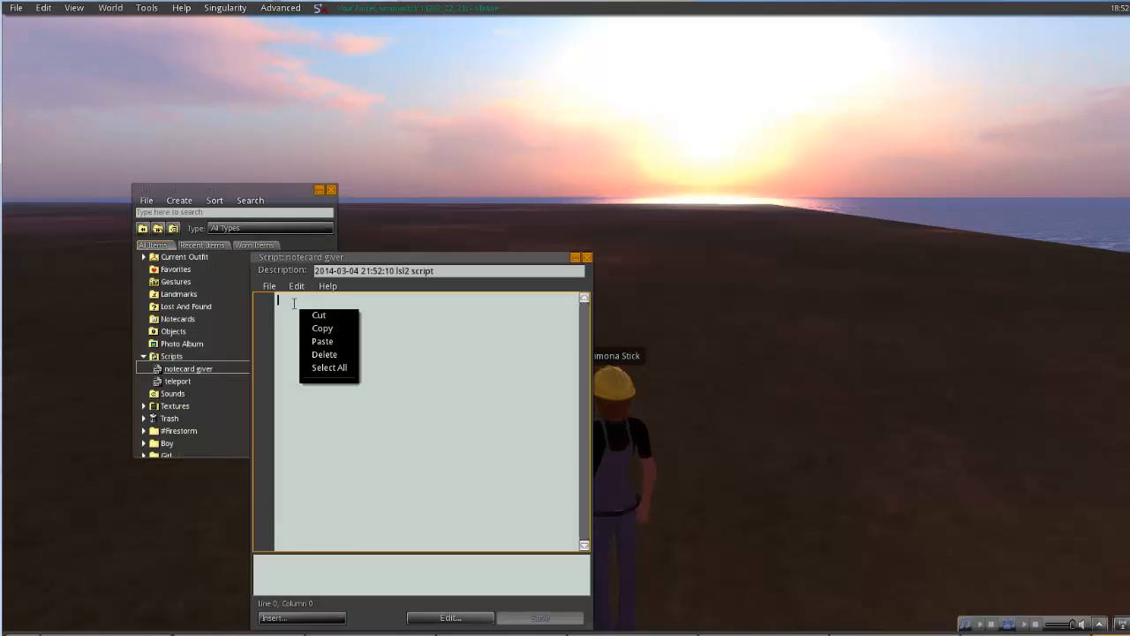
{"action": "left_click", "coordinate": [322, 341]}
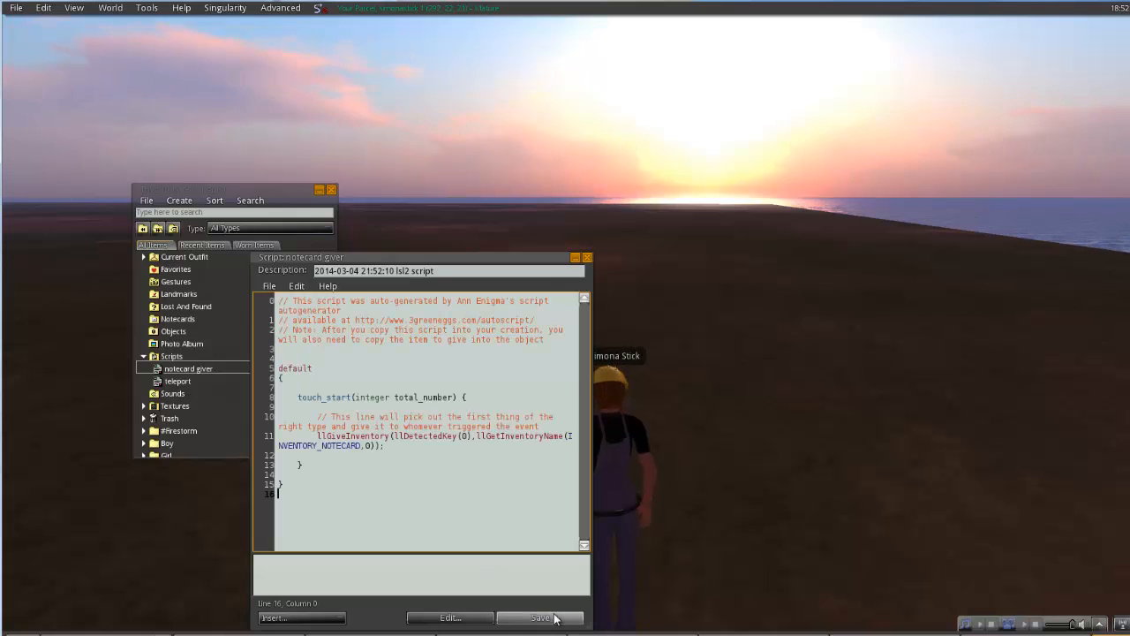
{"action": "left_click", "coordinate": [539, 617]}
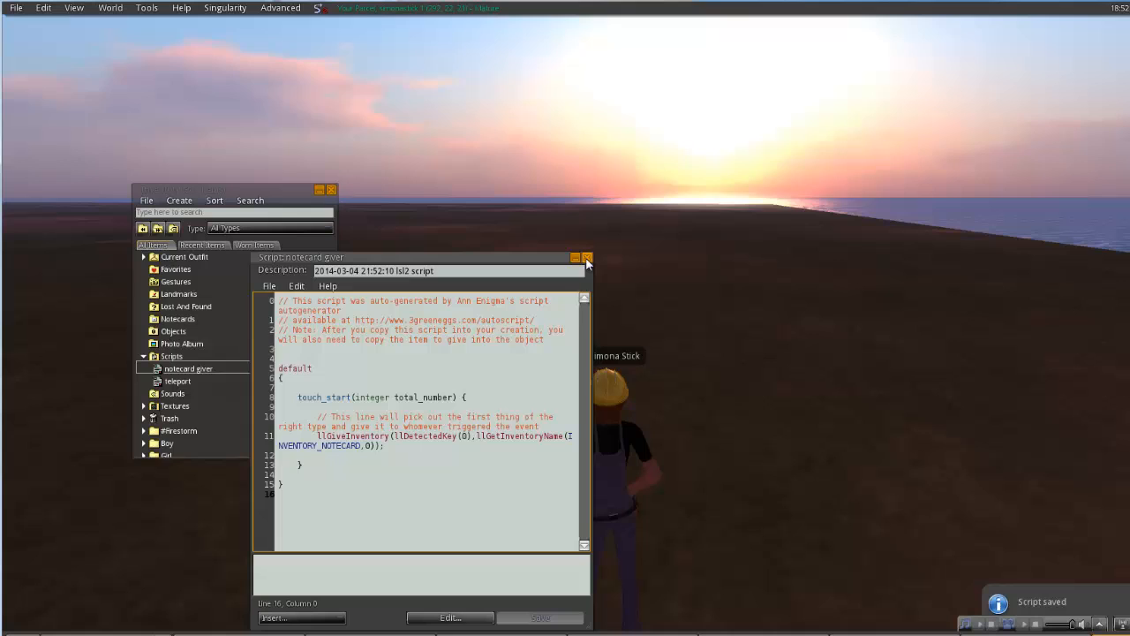
{"action": "left_click", "coordinate": [587, 257]}
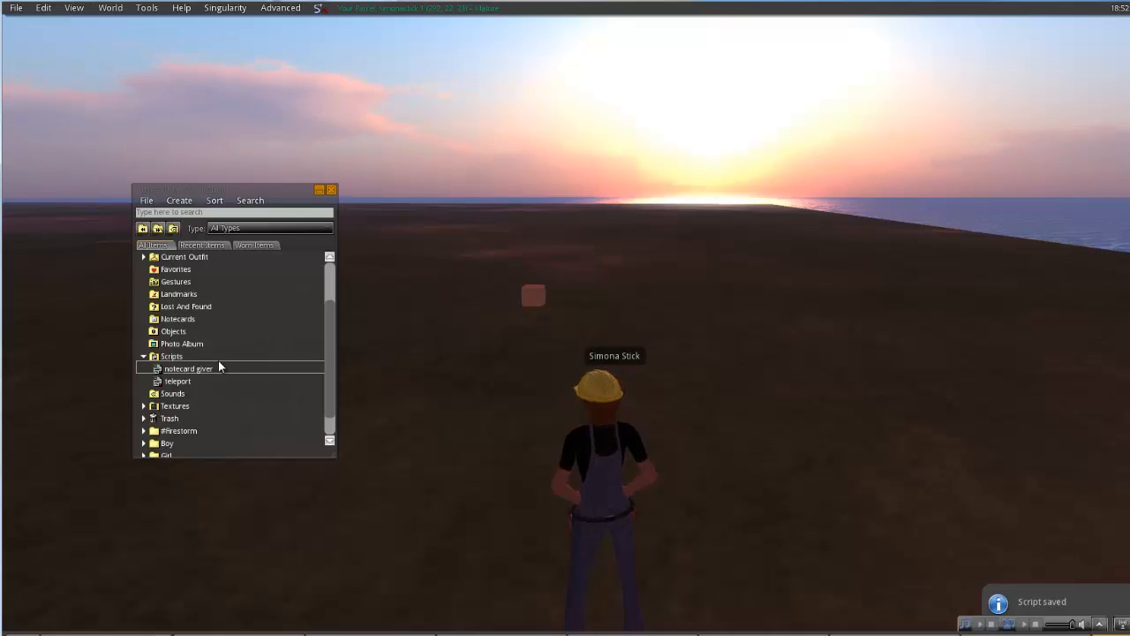
Name a new notecard 'test', write 'Hello!' in it and close it to save.
{"action": "right_click", "coordinate": [176, 319]}
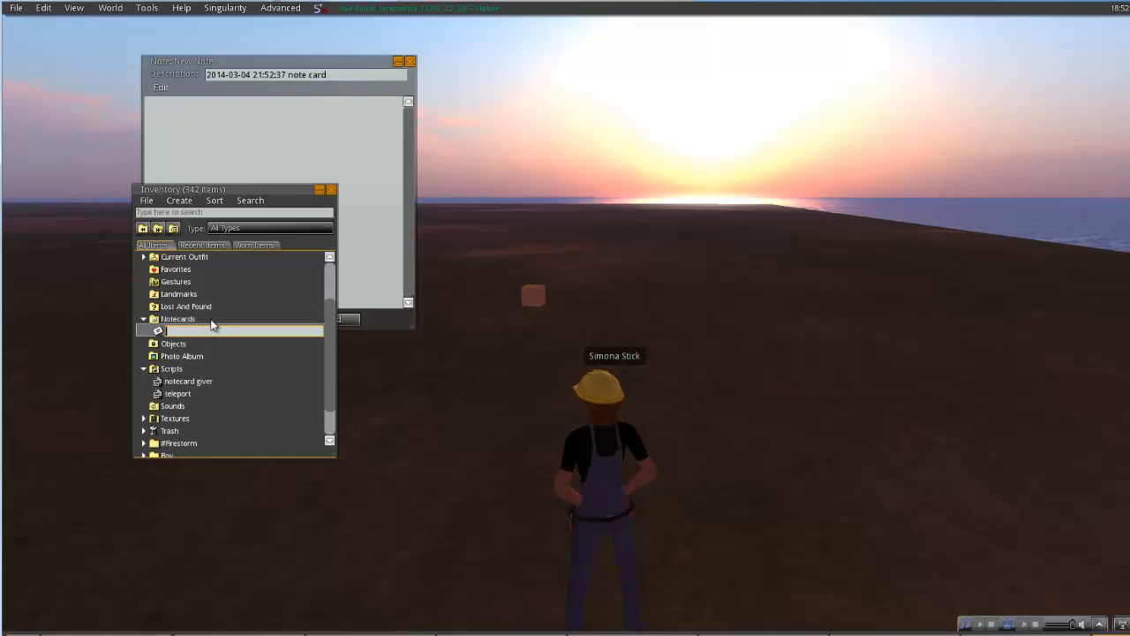
{"action": "type", "text": "test"}
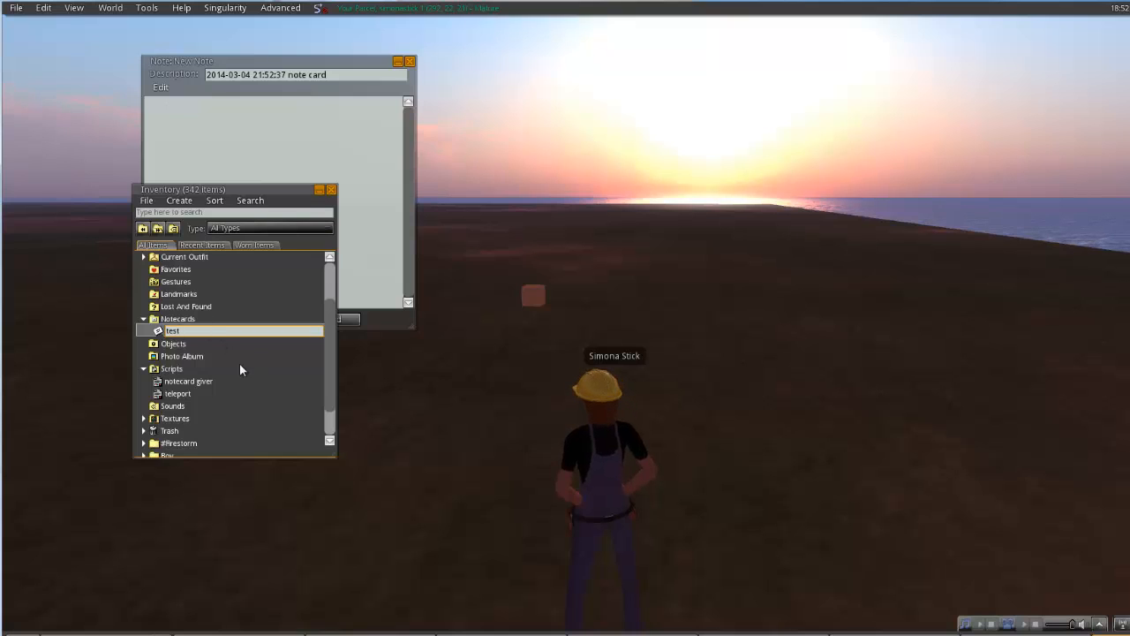
{"action": "double_click", "coordinate": [172, 330]}
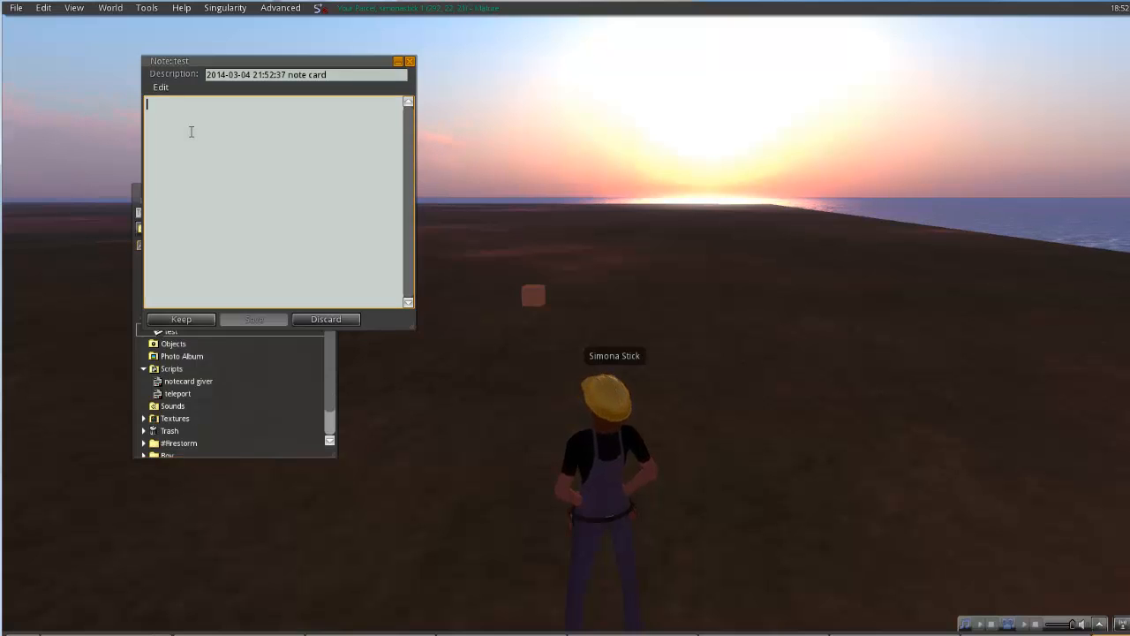
{"action": "type", "text": "Hello!"}
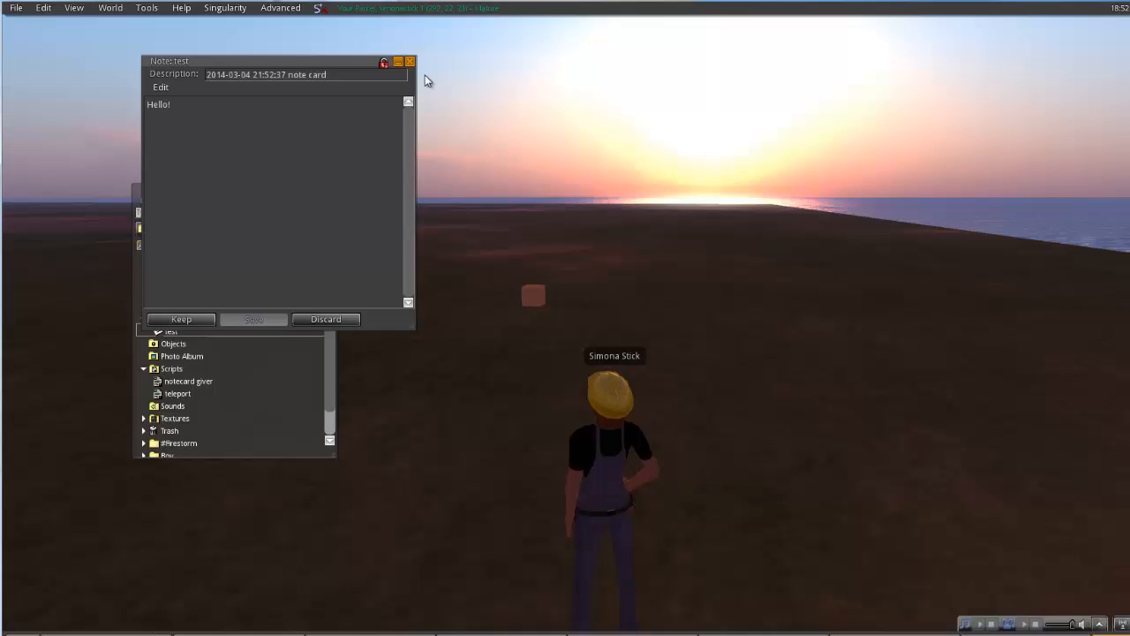
{"action": "left_click", "coordinate": [181, 319]}
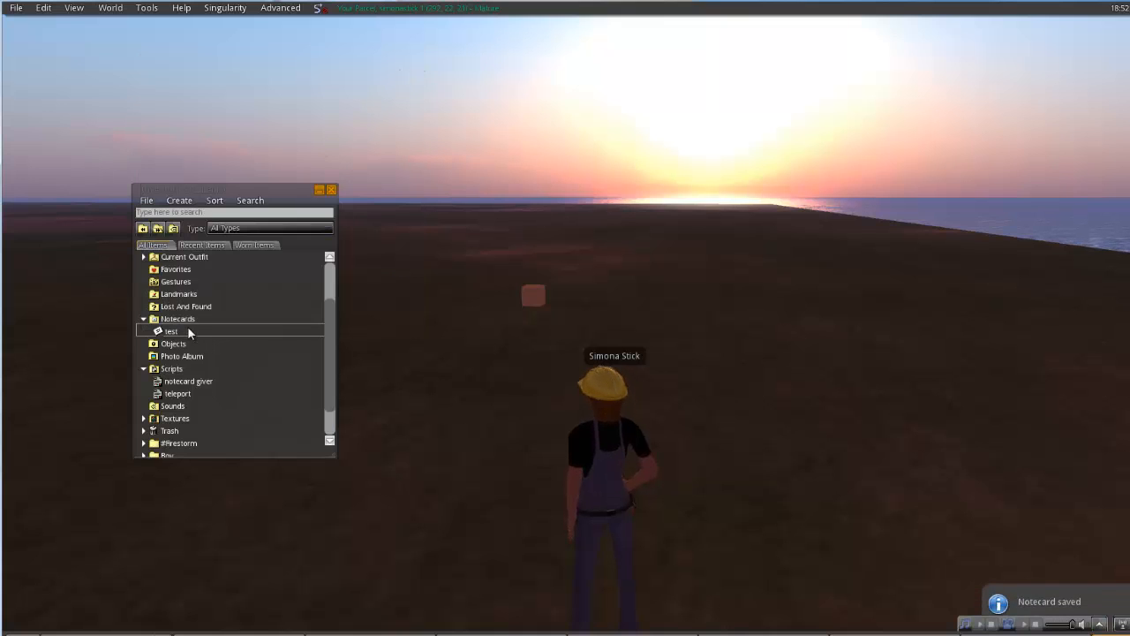
{"action": "right_click", "coordinate": [532, 296]}
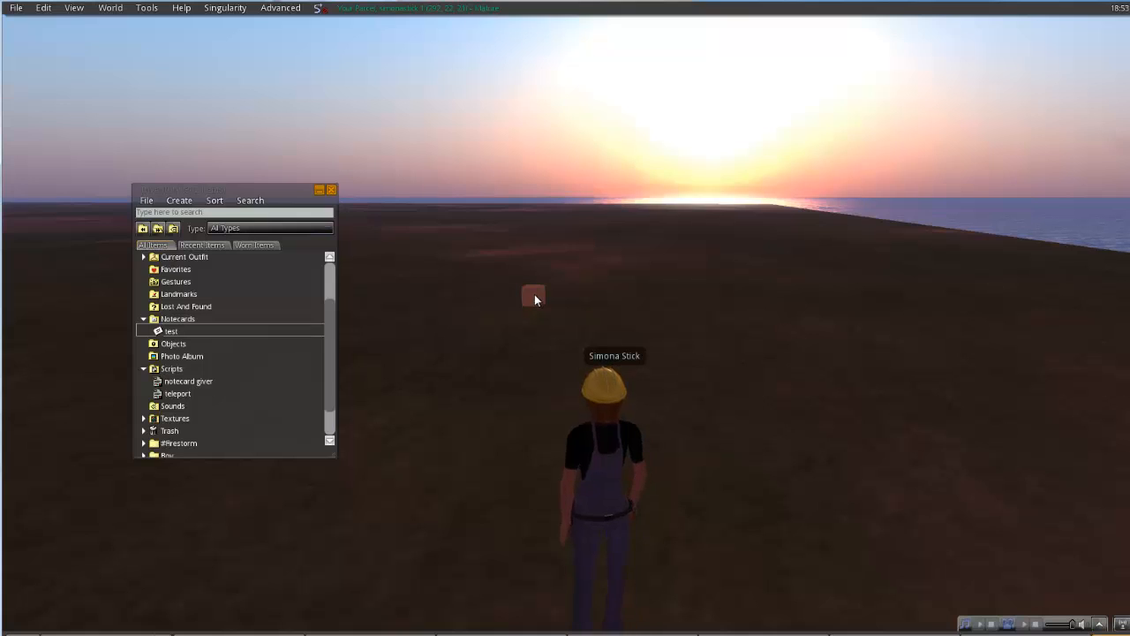
Add the notecard giver script and test notecard to the box's contents, then delete test from inventory.
{"action": "right_click", "coordinate": [534, 296]}
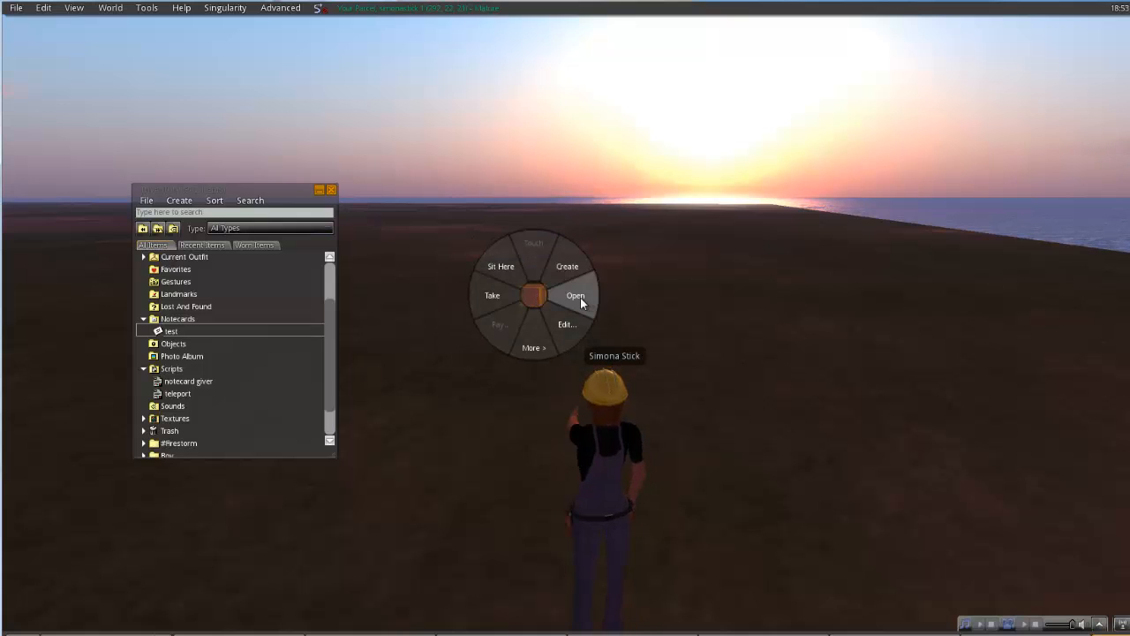
{"action": "left_click", "coordinate": [575, 295]}
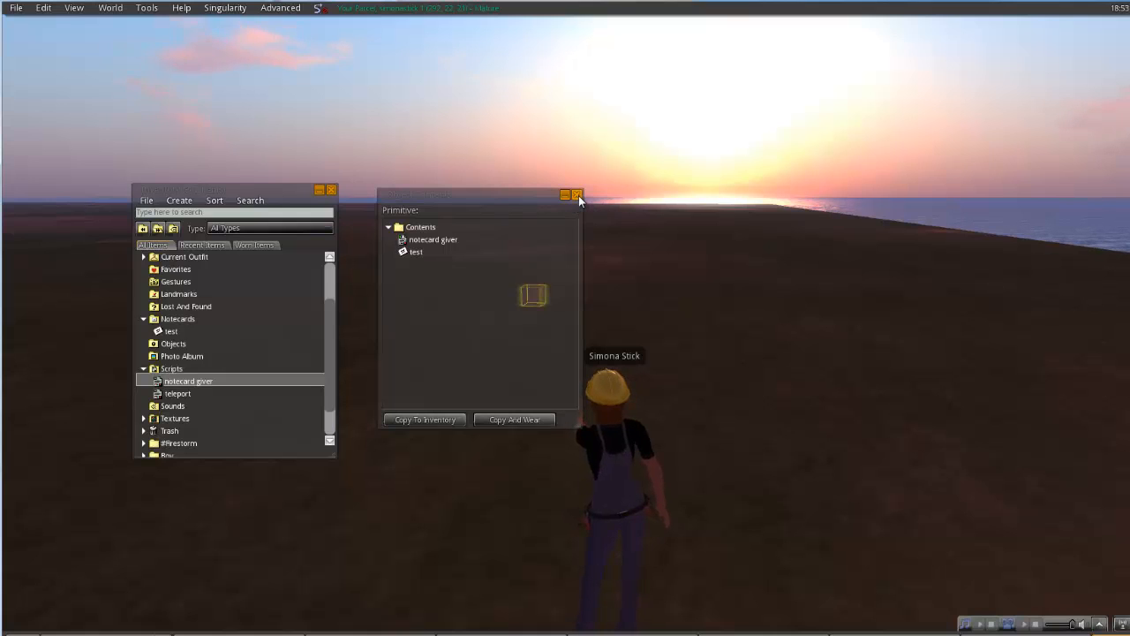
{"action": "left_click", "coordinate": [578, 195]}
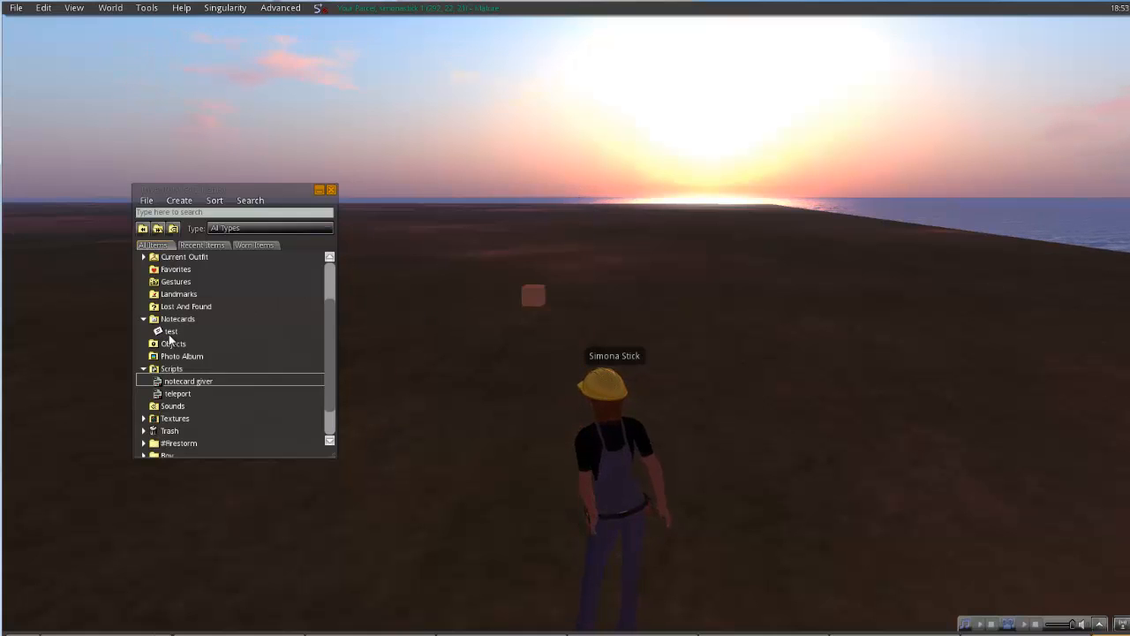
{"action": "right_click", "coordinate": [170, 332]}
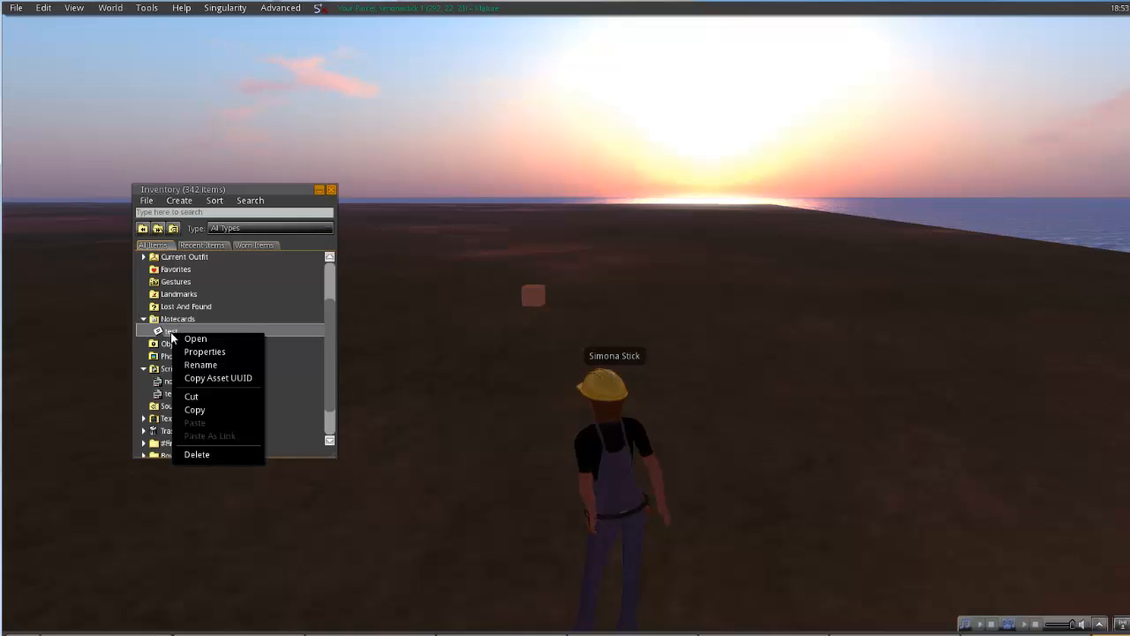
{"action": "left_click", "coordinate": [173, 331]}
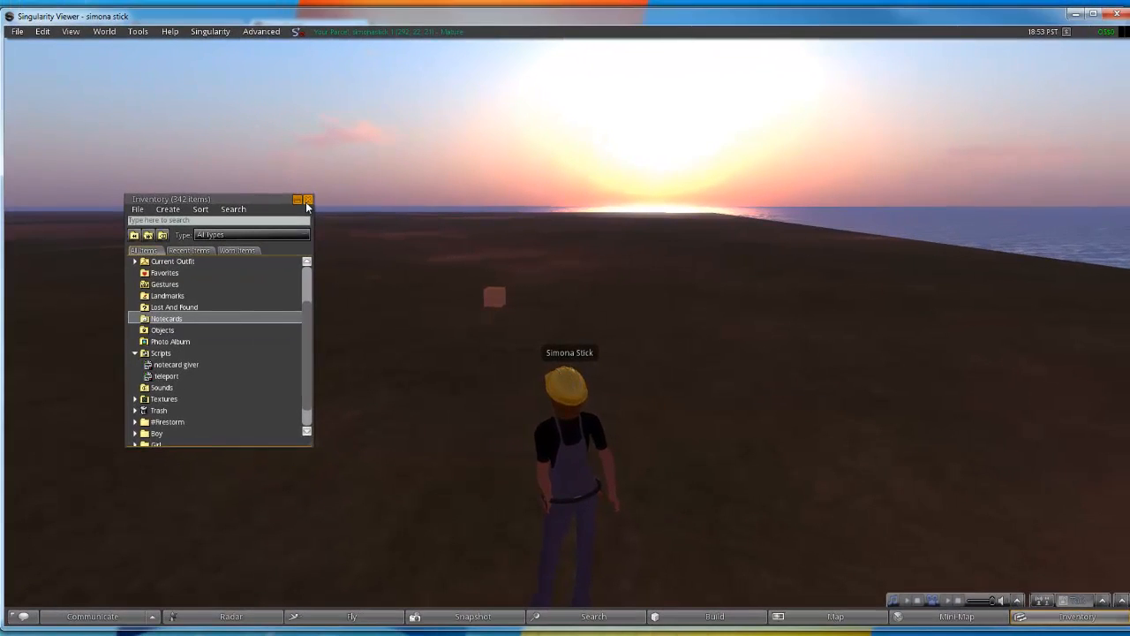
{"action": "mouse_move", "coordinate": [309, 203]}
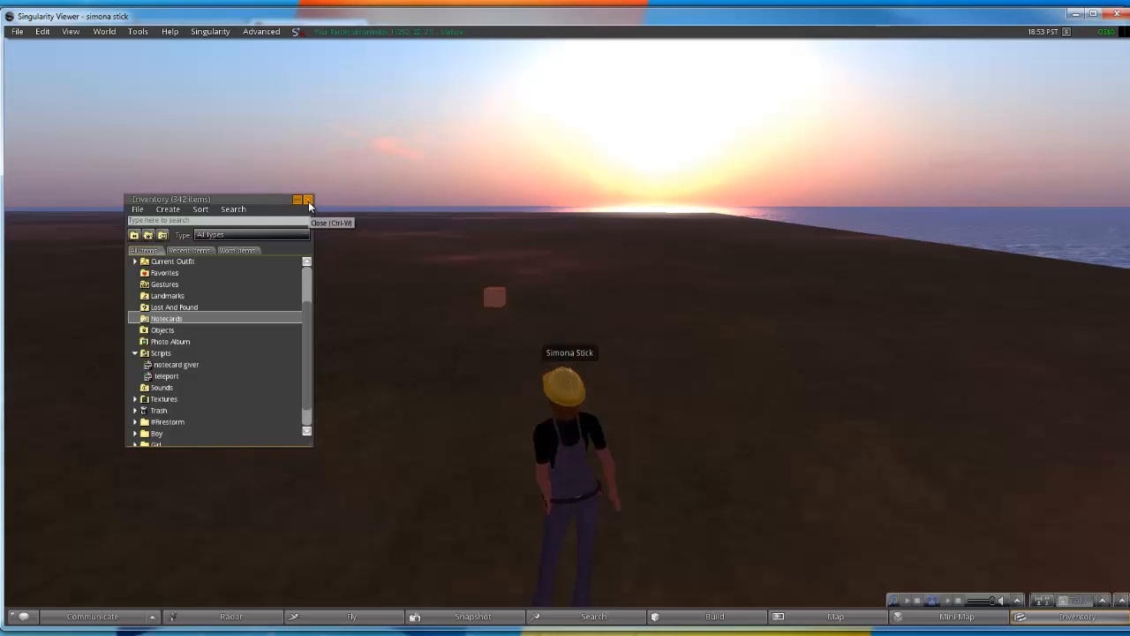
Close the inventory, touch the box, and keep the test notecard it offers.
{"action": "left_click", "coordinate": [309, 199]}
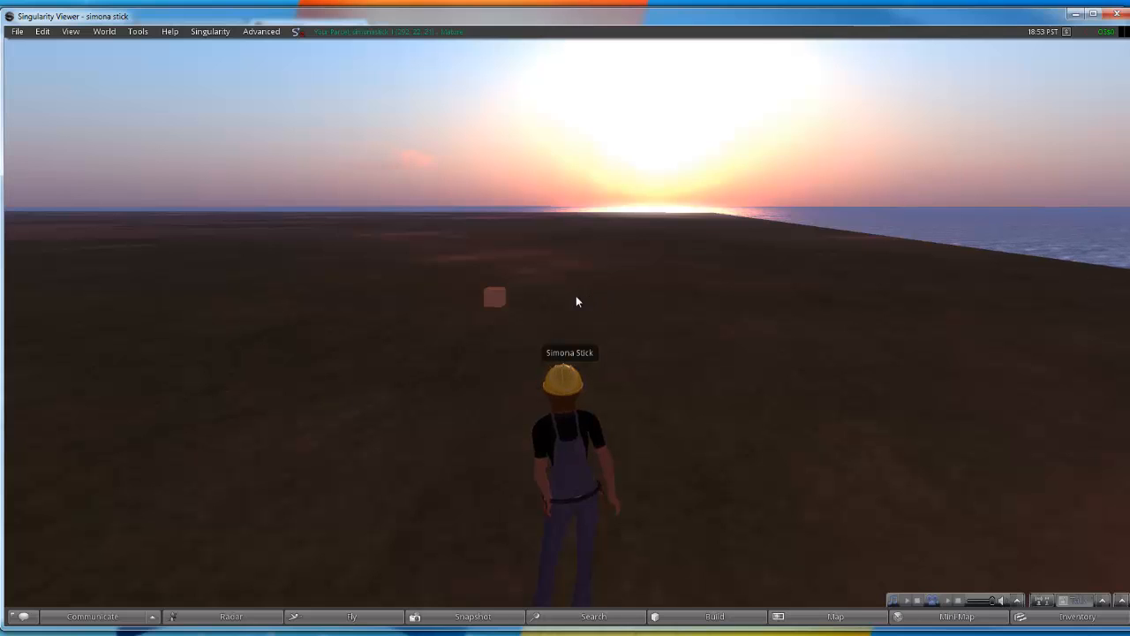
{"action": "mouse_move", "coordinate": [494, 303]}
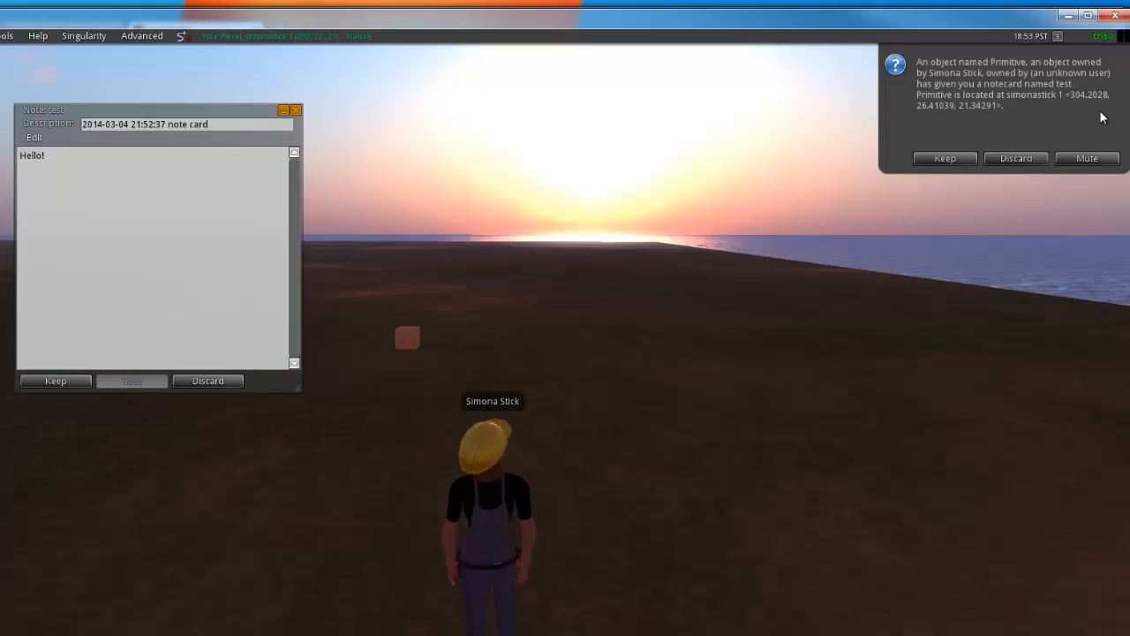
{"action": "mouse_move", "coordinate": [975, 135]}
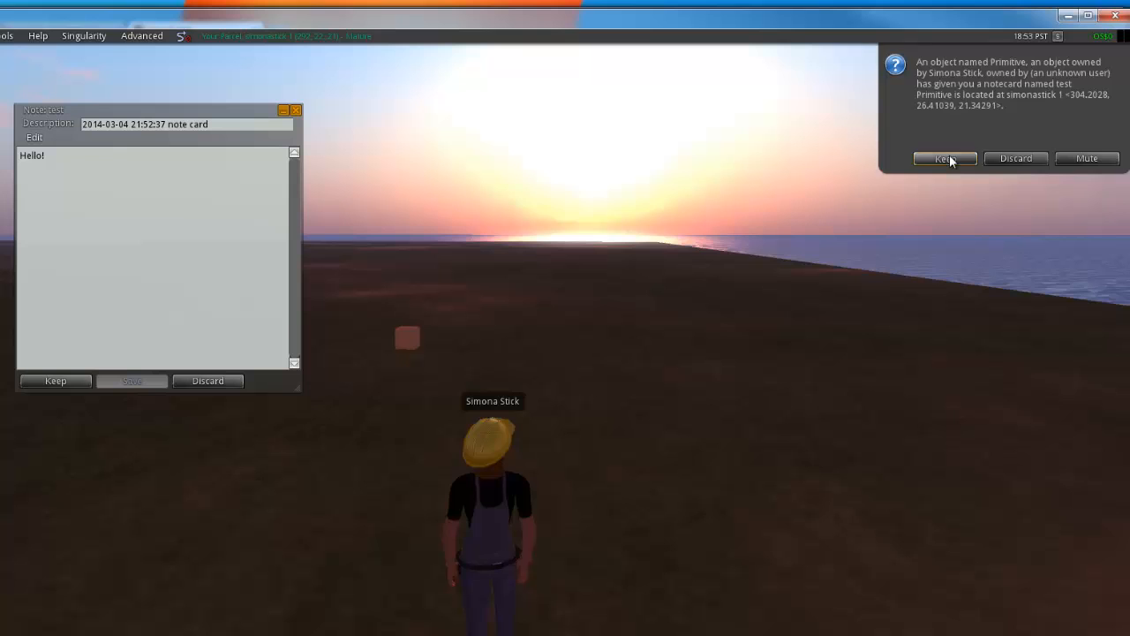
{"action": "left_click", "coordinate": [944, 158]}
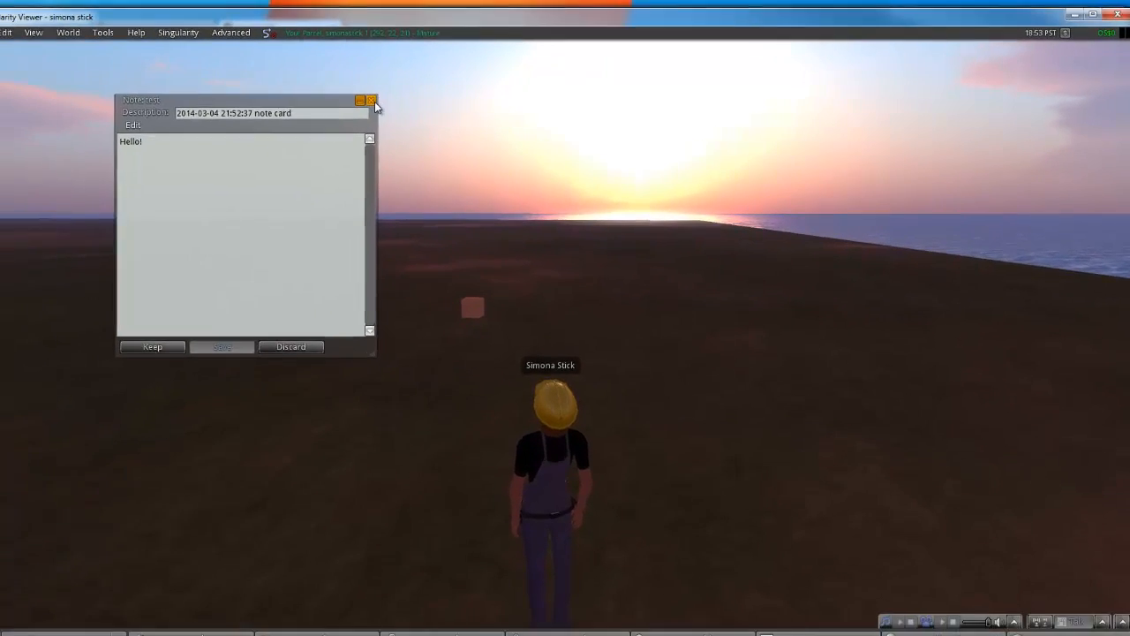